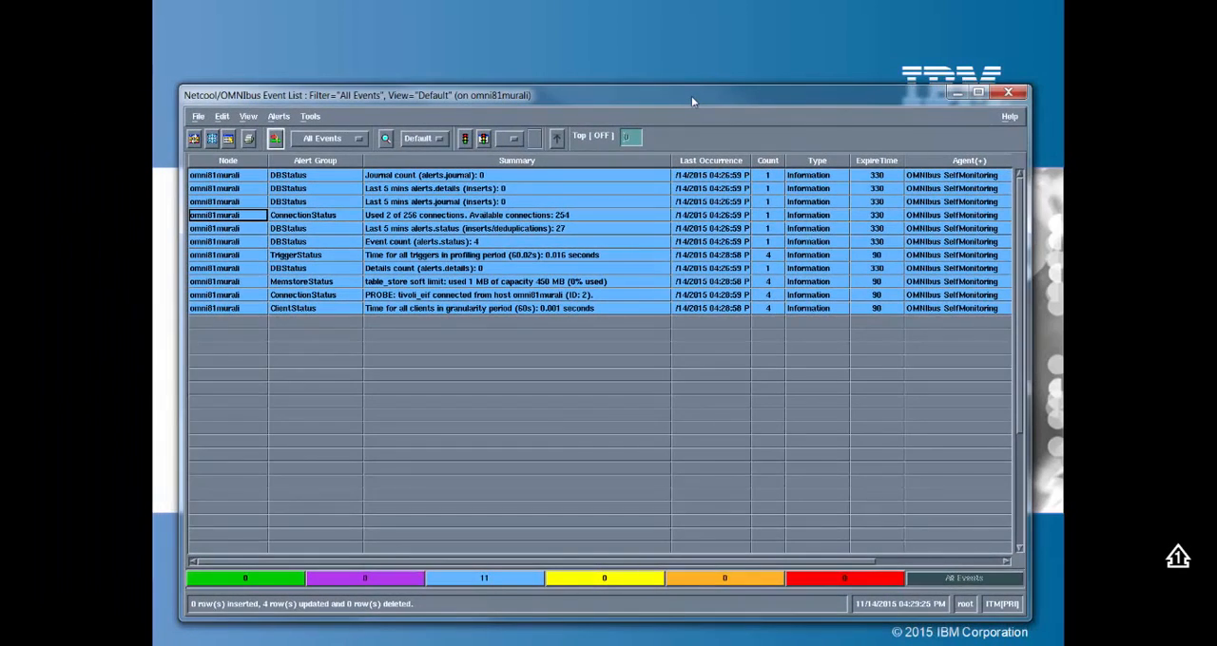
{"action": "mouse_move", "coordinate": [946, 609]}
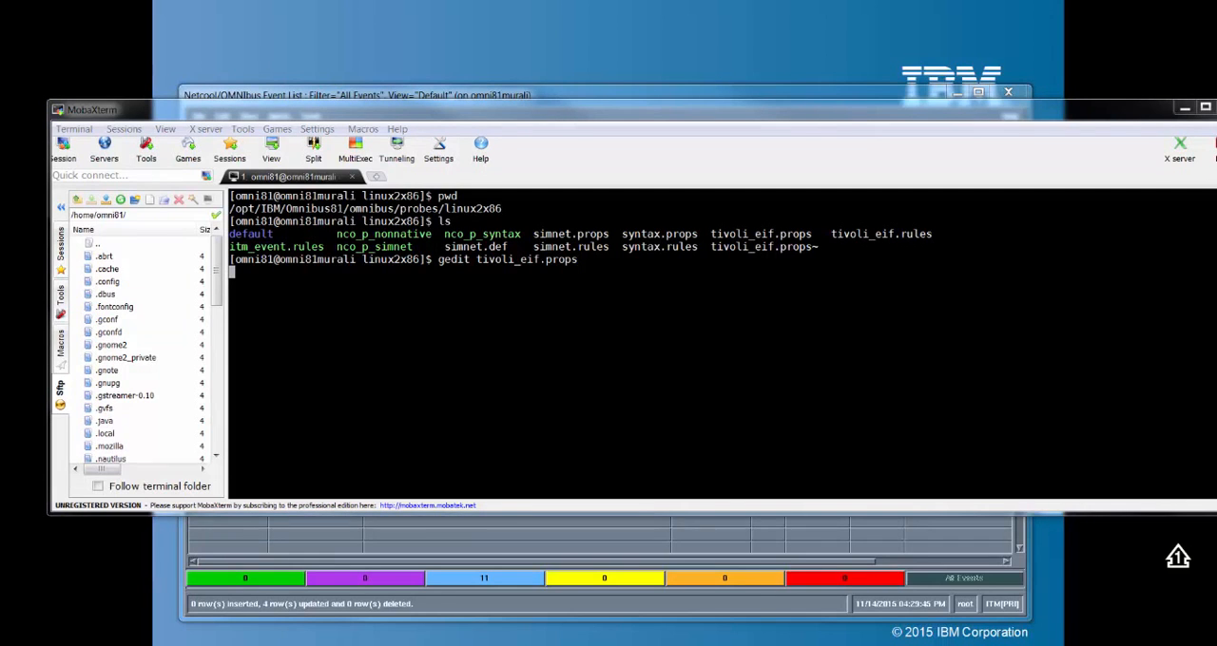
Open tivoli_eif.props in gedit and review its custom settings: port 9998, debug messages, server ITM
{"action": "key", "text": "Return"}
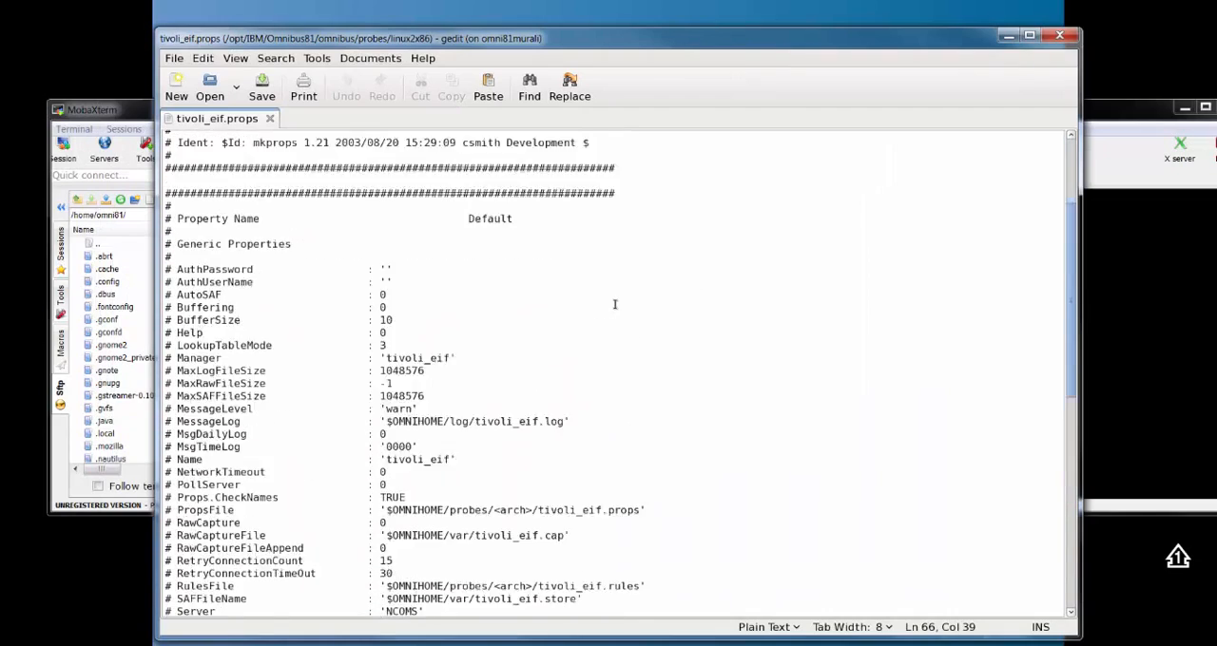
{"action": "scroll", "scroll_direction": "down", "scroll_amount": 3}
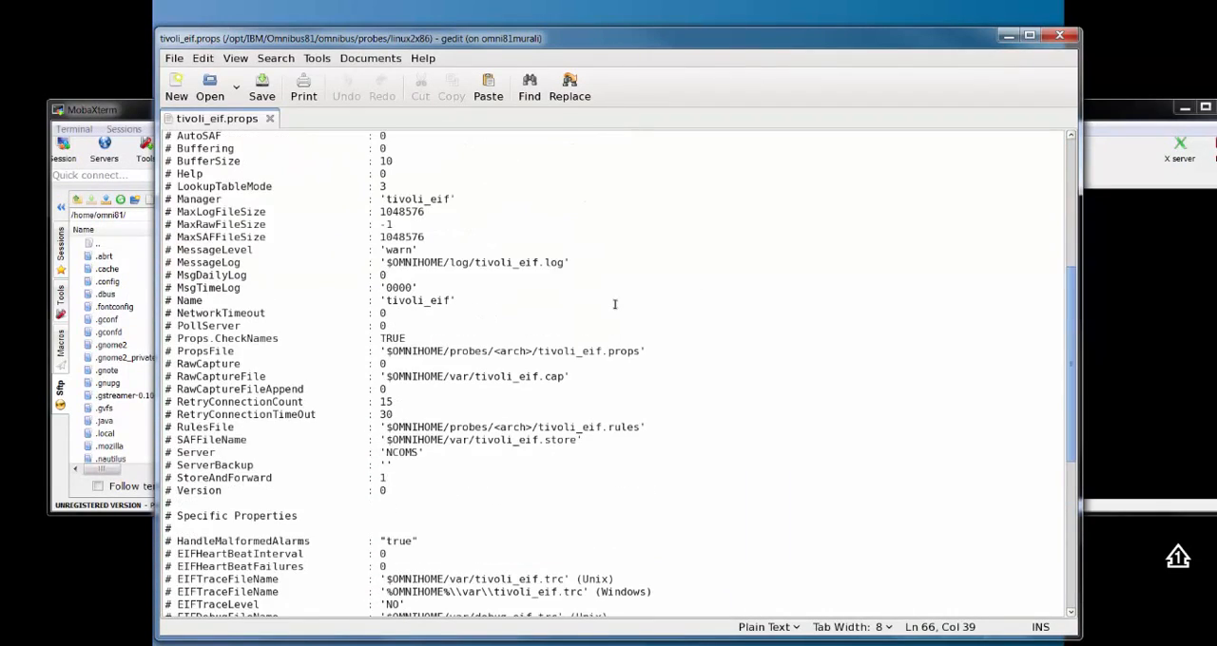
{"action": "scroll", "scroll_direction": "down", "scroll_amount": 3}
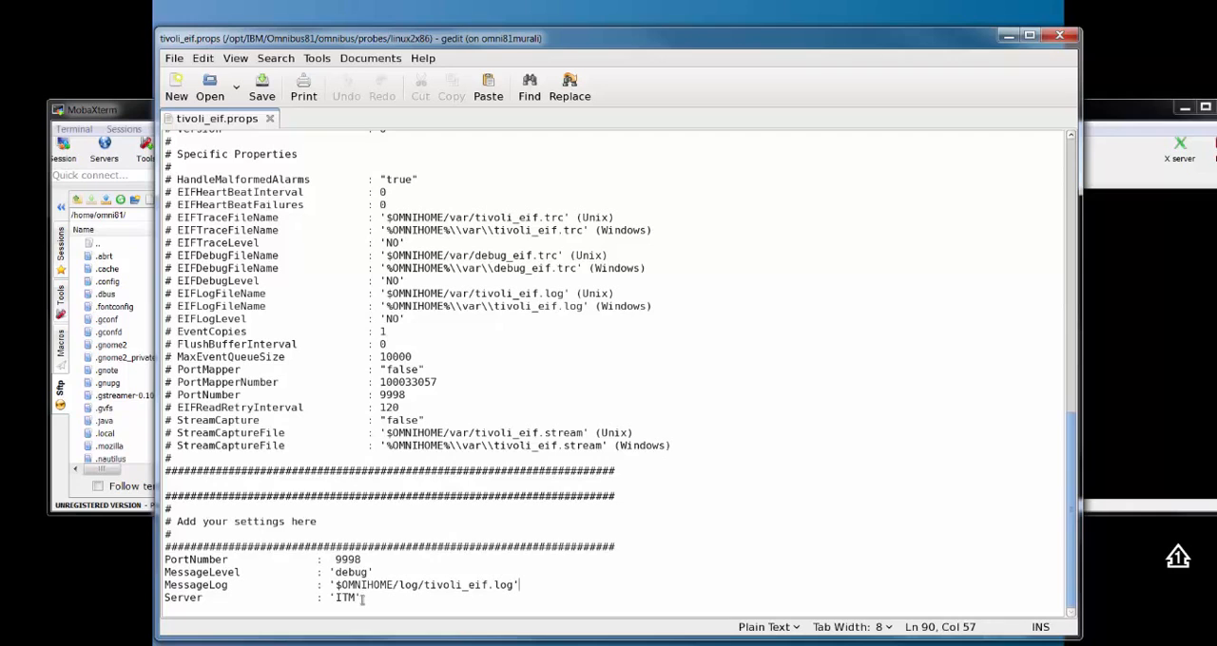
{"action": "mouse_move", "coordinate": [577, 586]}
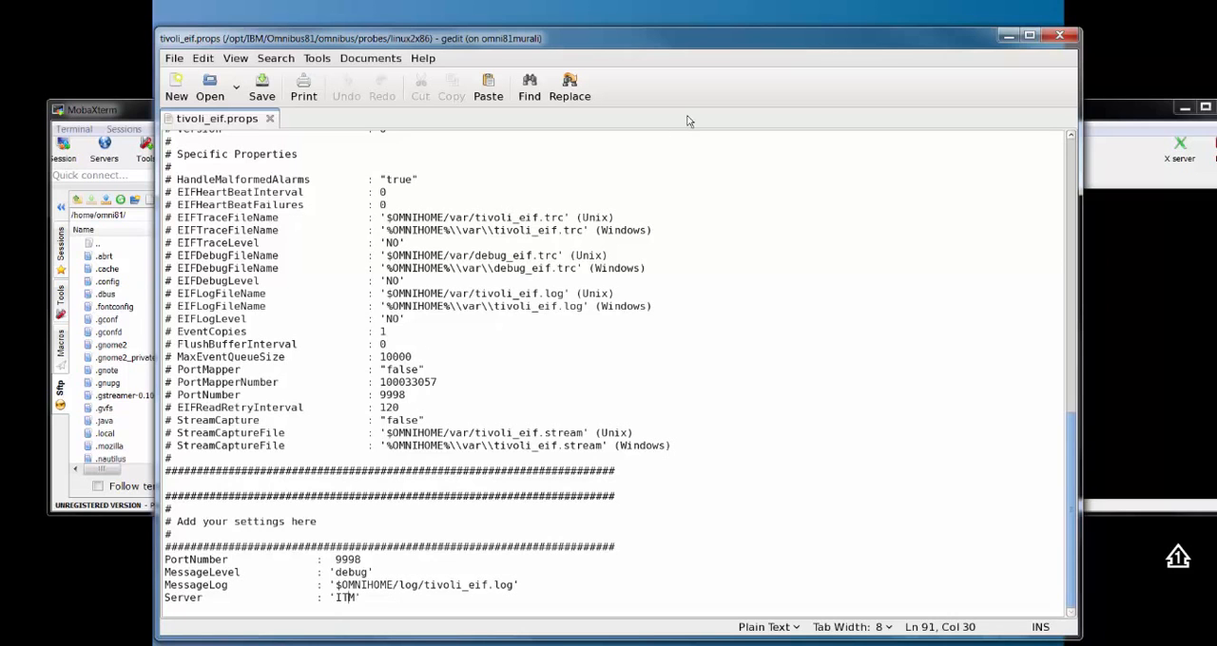
{"action": "mouse_move", "coordinate": [621, 45]}
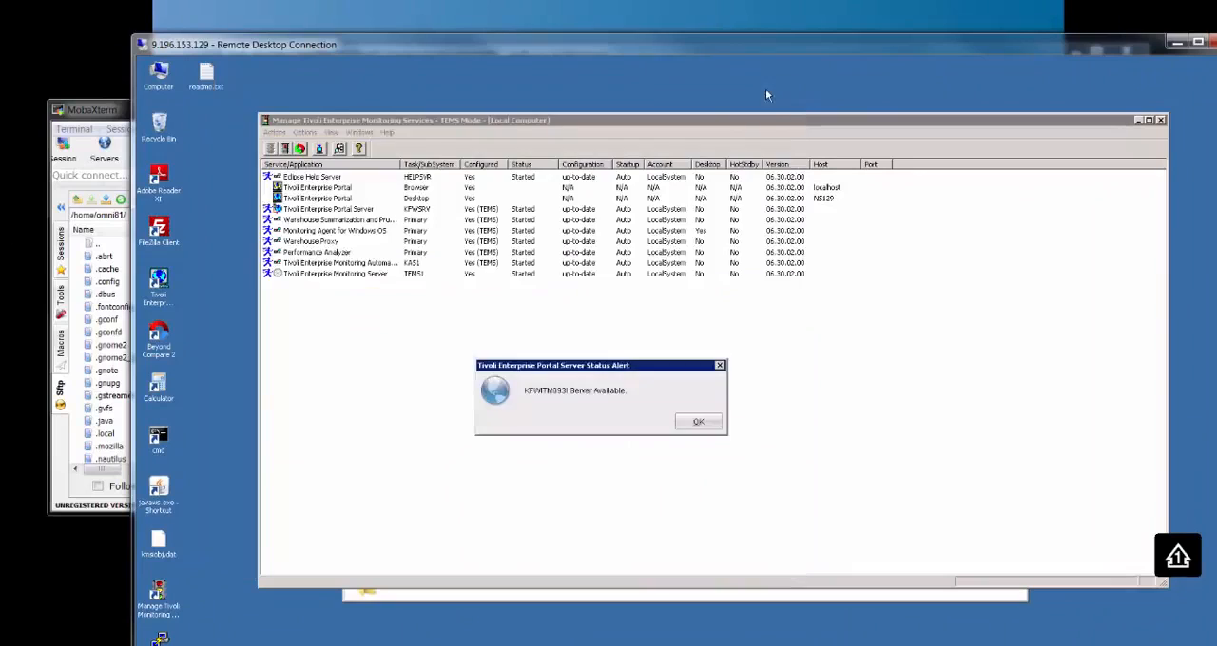
Dismiss the server-available alert and bring up the Tivoli Enterprise Monitoring Server's actions menu
{"action": "left_click", "coordinate": [697, 421]}
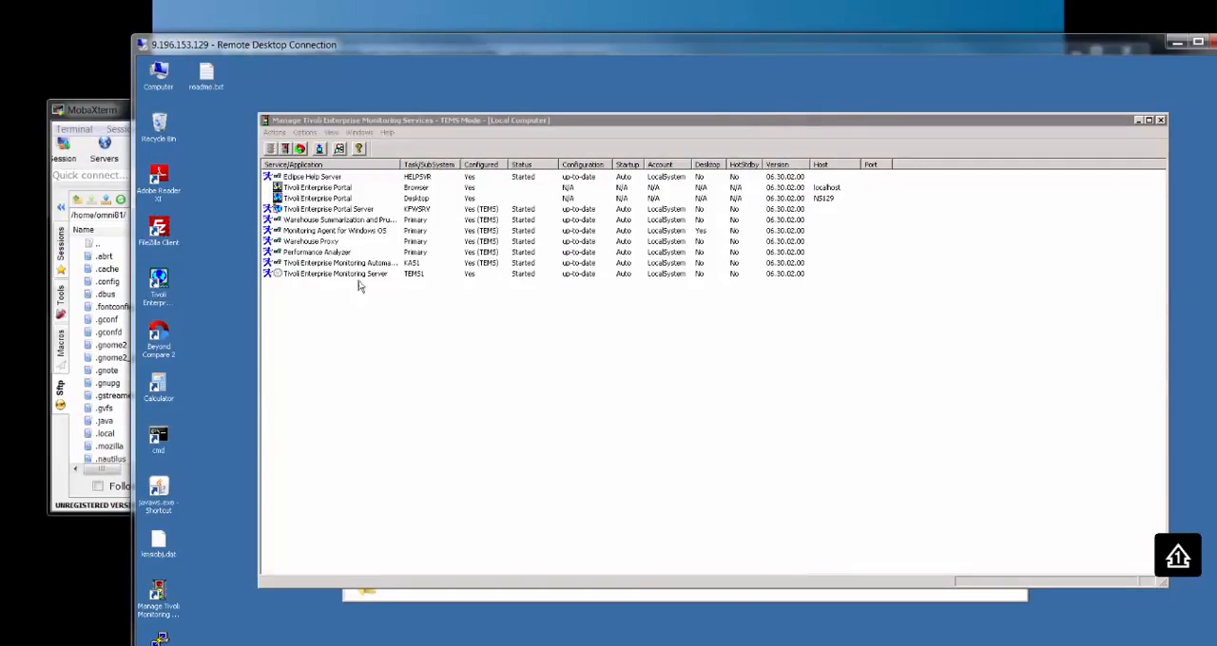
{"action": "right_click", "coordinate": [335, 274]}
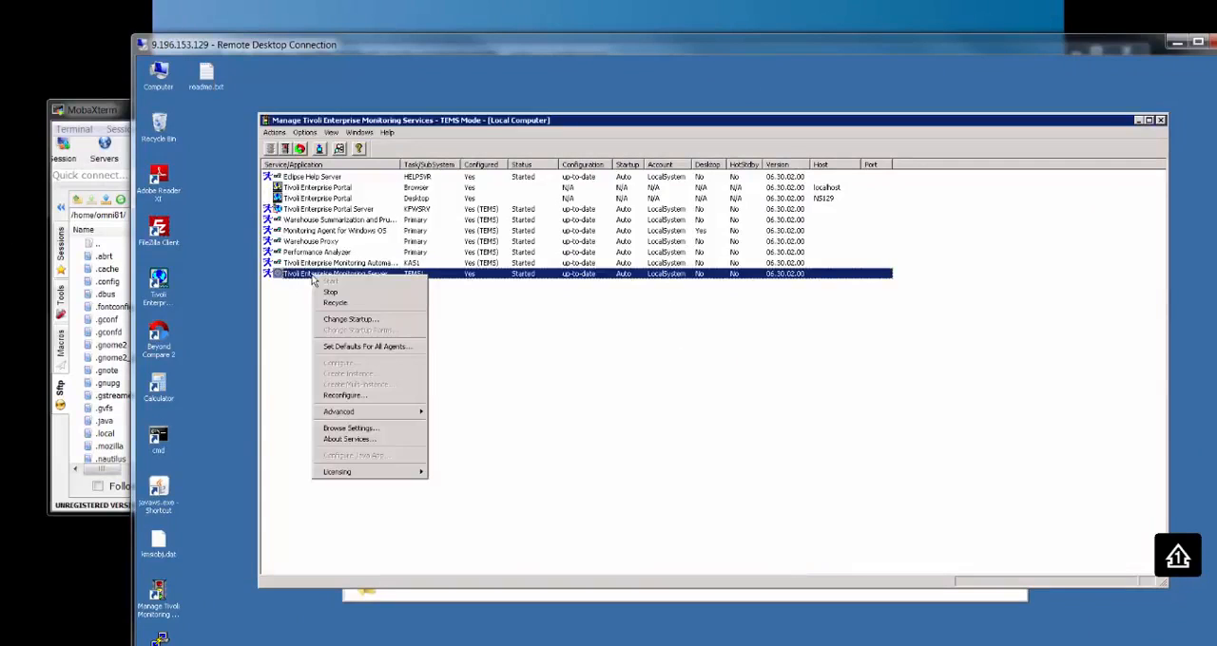
{"action": "mouse_move", "coordinate": [298, 287]}
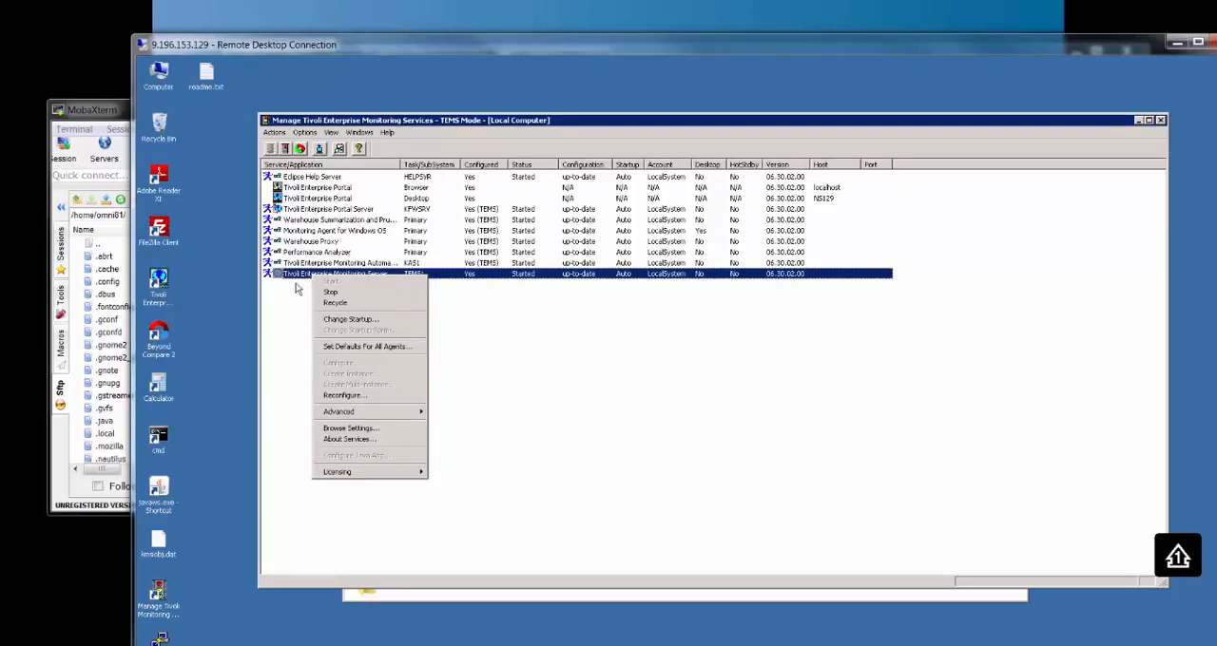
{"action": "mouse_move", "coordinate": [344, 395]}
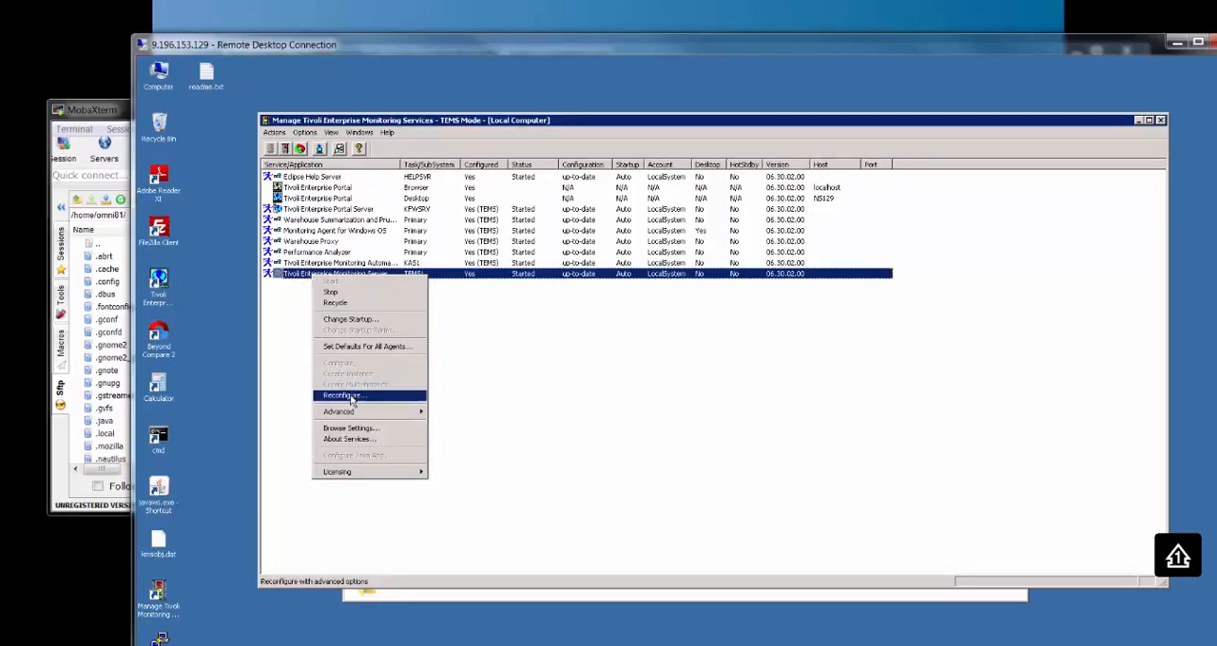
Reconfigure the monitoring server, confirming EIF probe location 9.196.152.228 and port 9998
{"action": "left_click", "coordinate": [343, 395]}
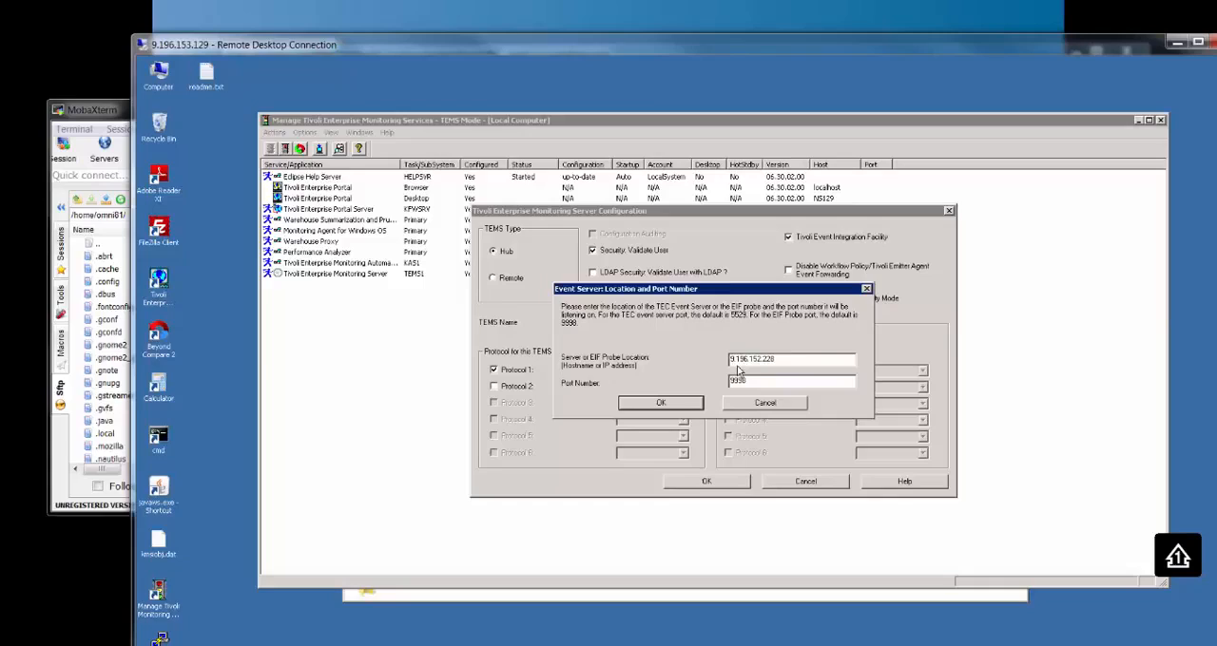
{"action": "triple_click", "coordinate": [791, 359]}
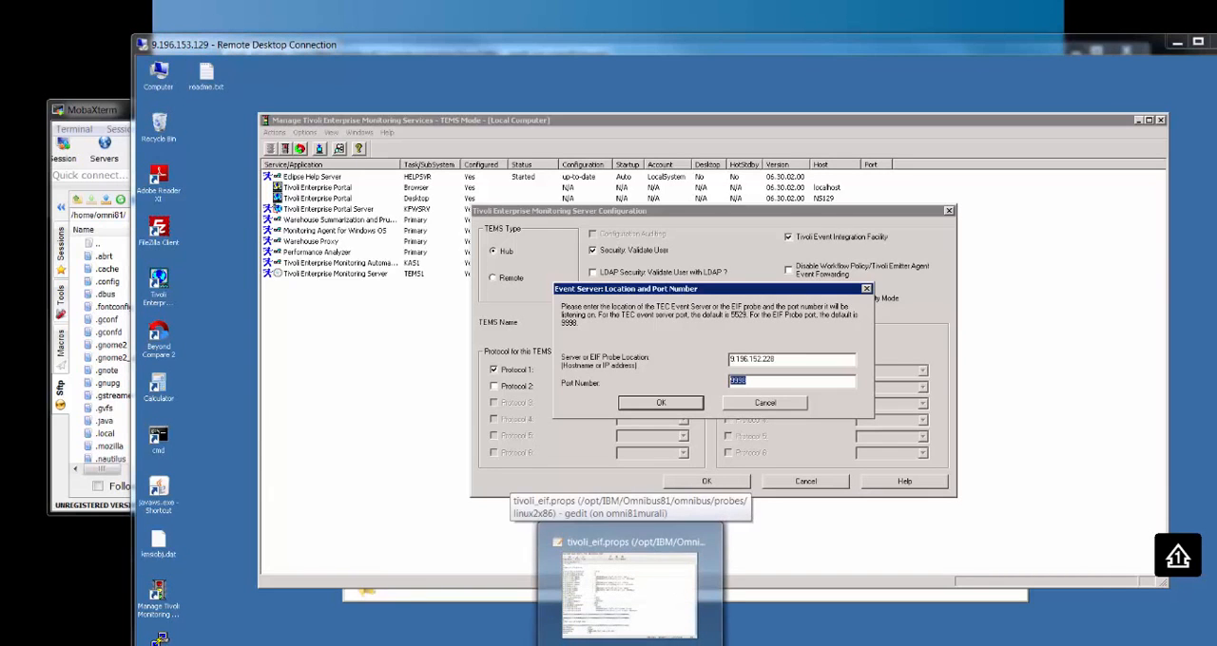
{"action": "left_click", "coordinate": [628, 542]}
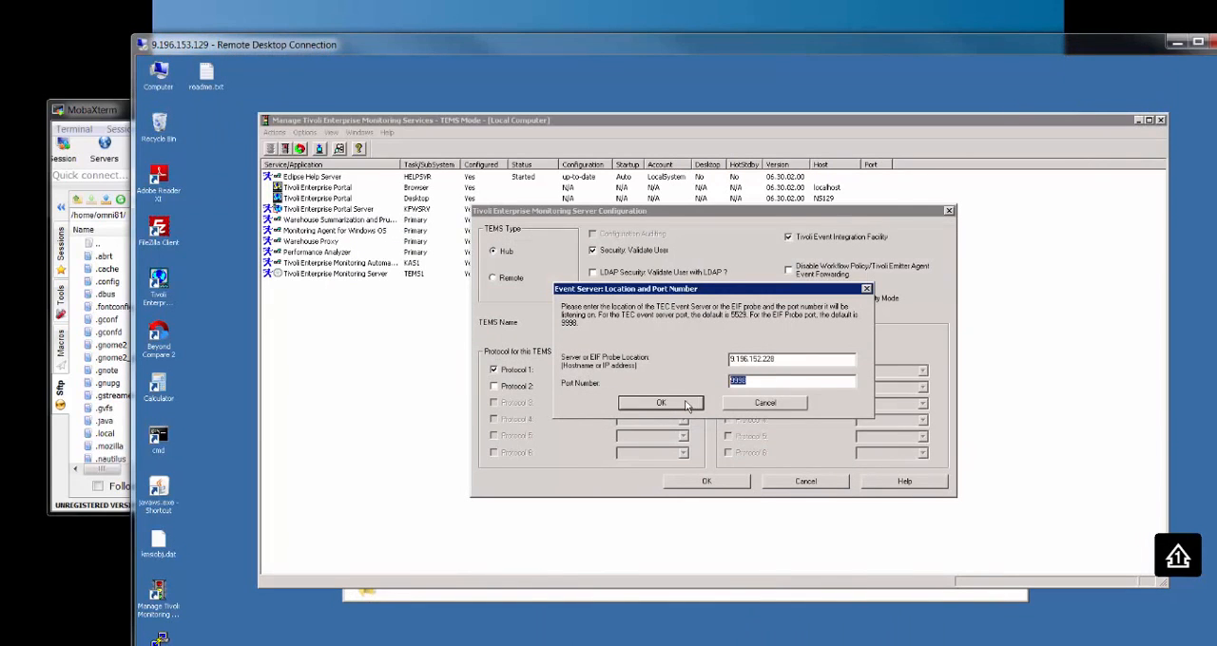
{"action": "left_click", "coordinate": [661, 403]}
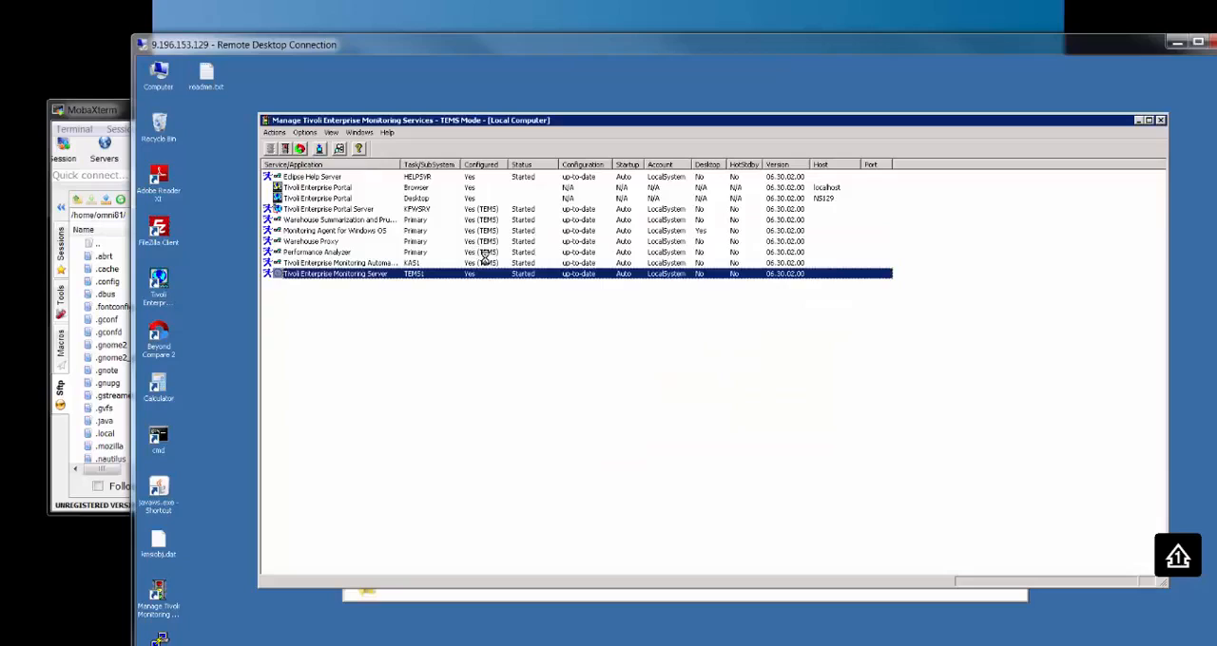
{"action": "mouse_move", "coordinate": [371, 280]}
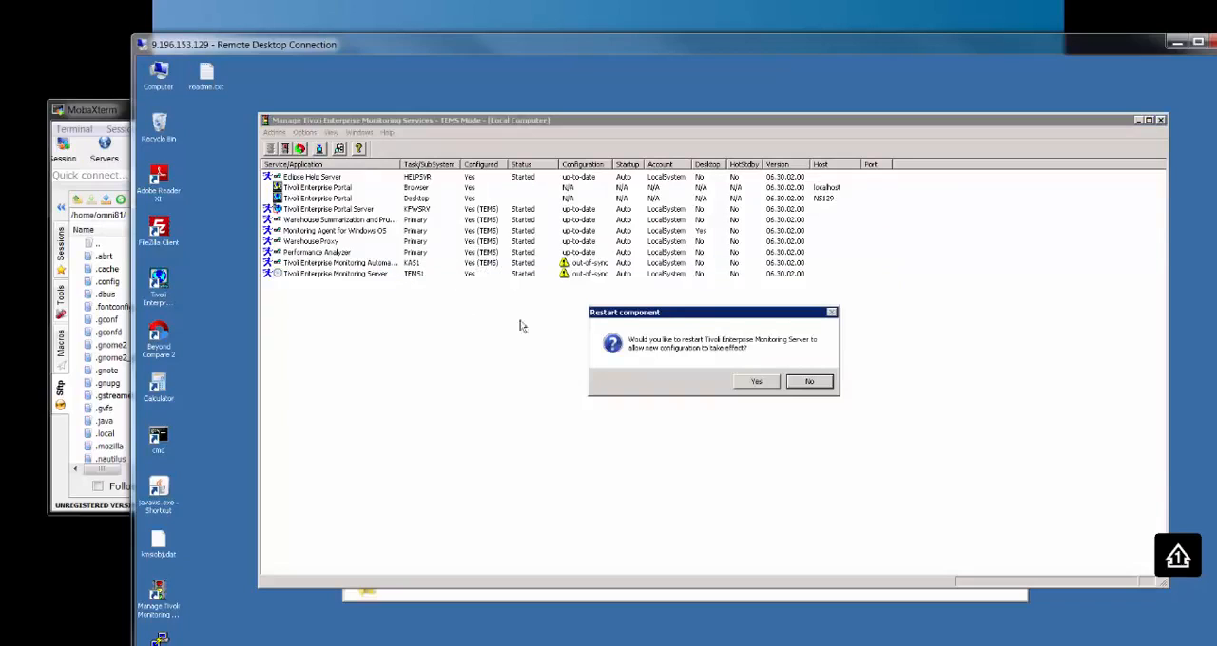
Restart the monitoring server to apply the configuration, then show the open TextPad files
{"action": "left_click", "coordinate": [755, 382]}
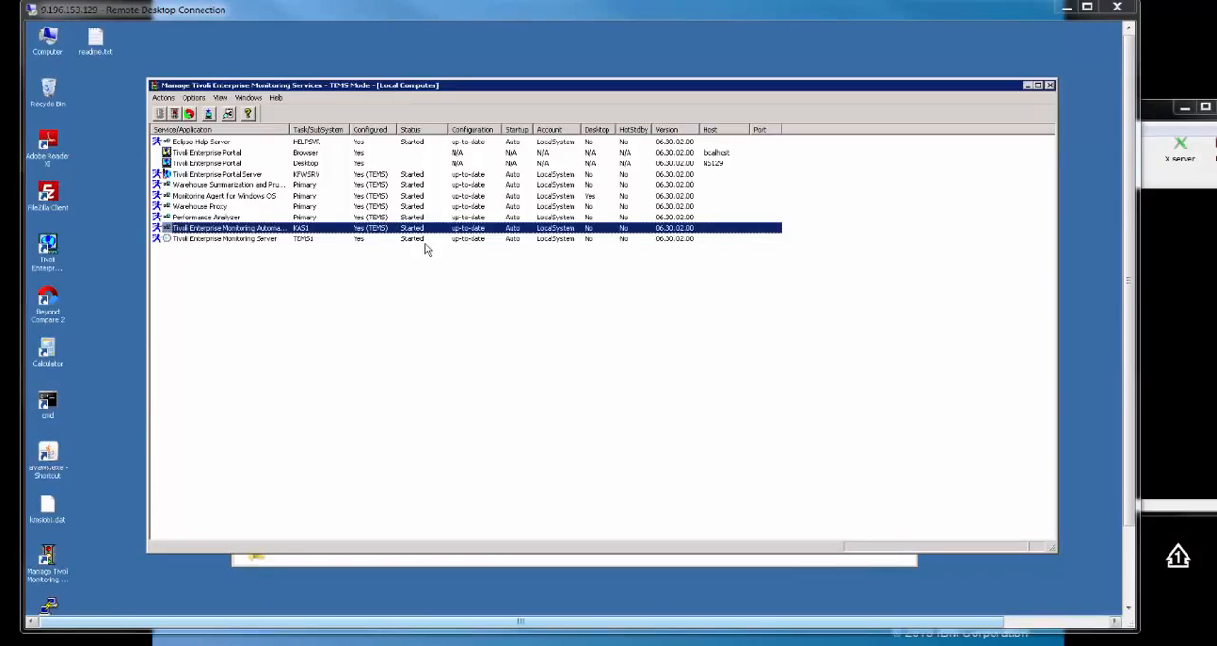
{"action": "left_click", "coordinate": [223, 239]}
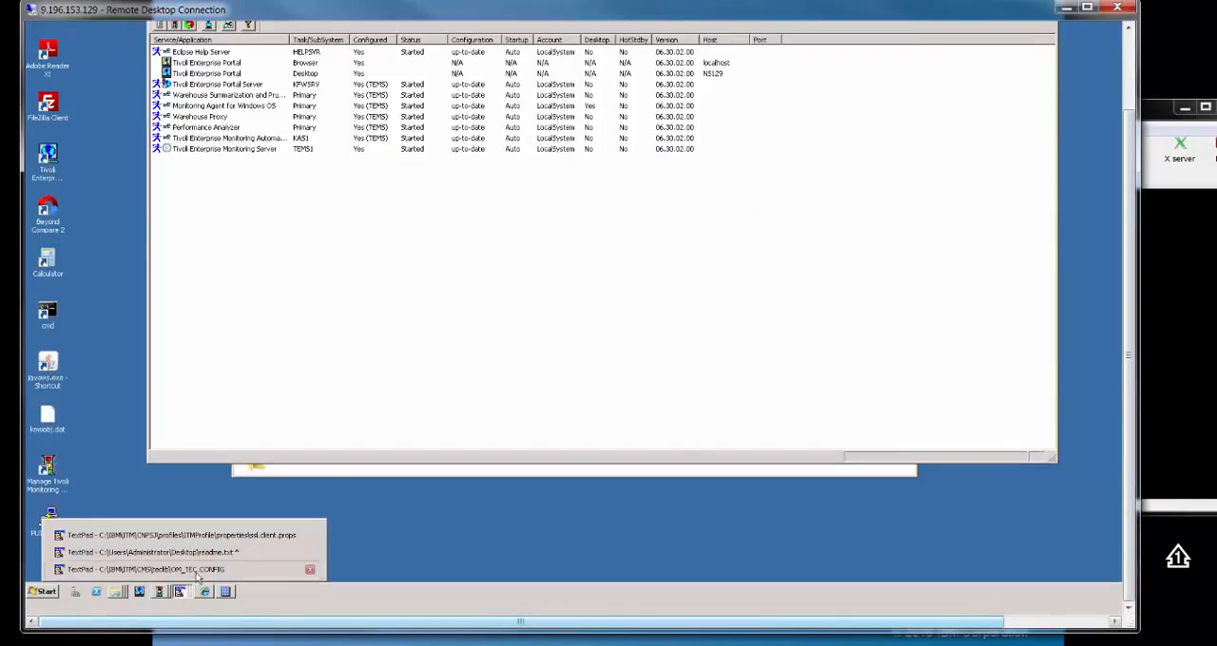
Bring up OM_TEC.CONFIG and check ServerLocation 9.196.152.228 and ServerPort 9998
{"action": "left_click", "coordinate": [180, 569]}
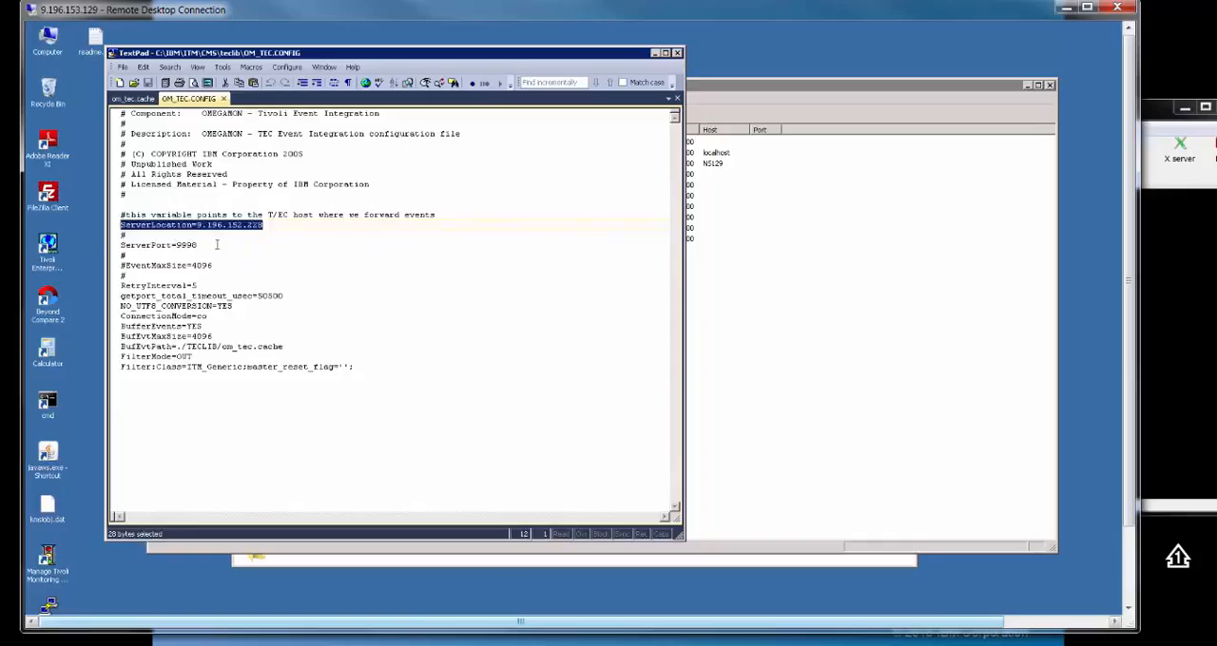
{"action": "left_click", "coordinate": [197, 244]}
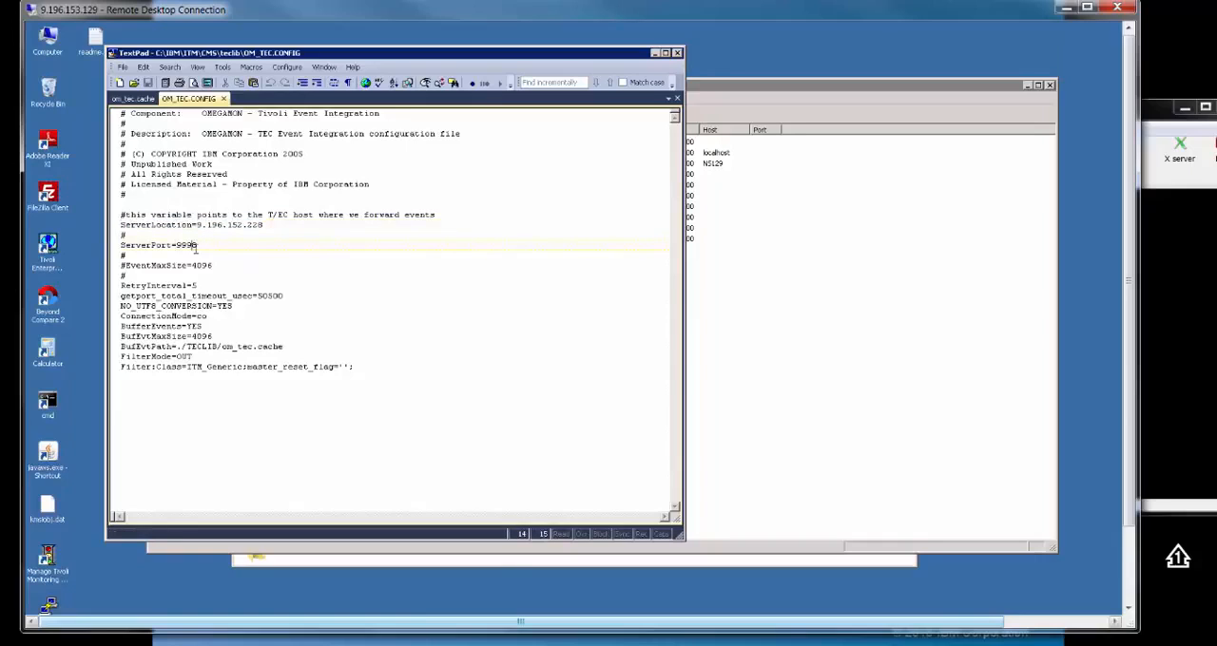
{"action": "left_click_drag", "start_coordinate": [122, 245], "coordinate": [198, 245]}
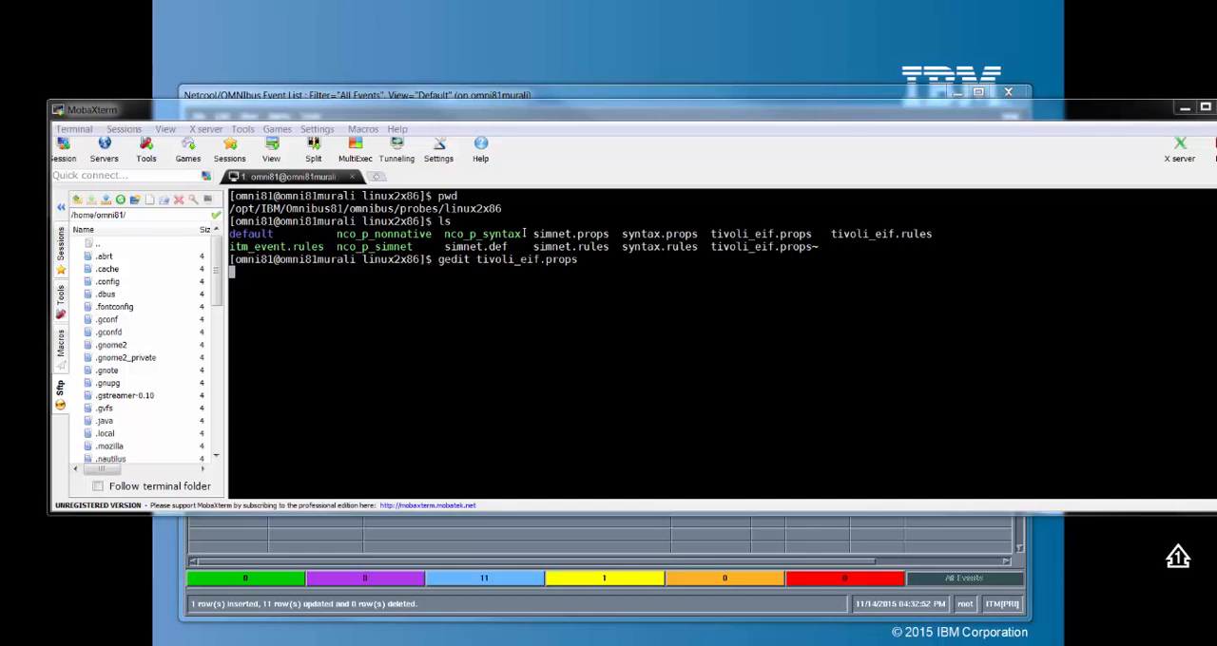
Review tivoli_eif.props in gedit, close it, and type './nco' in the terminal
{"action": "key", "text": "Return"}
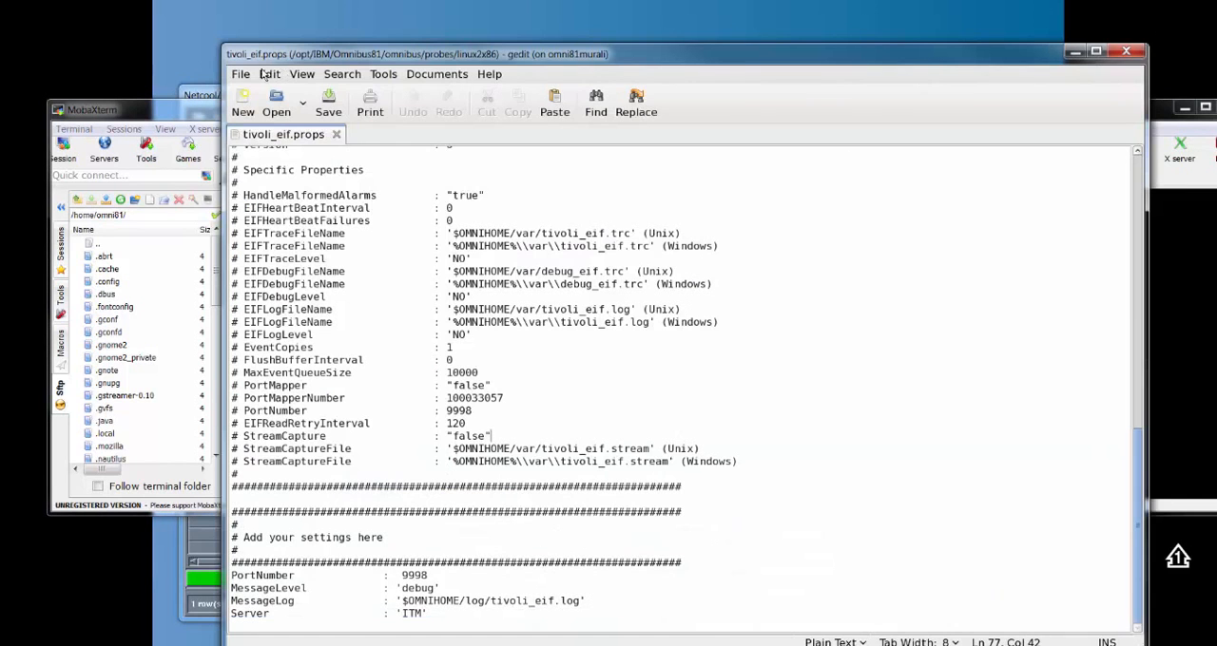
{"action": "left_click", "coordinate": [240, 74]}
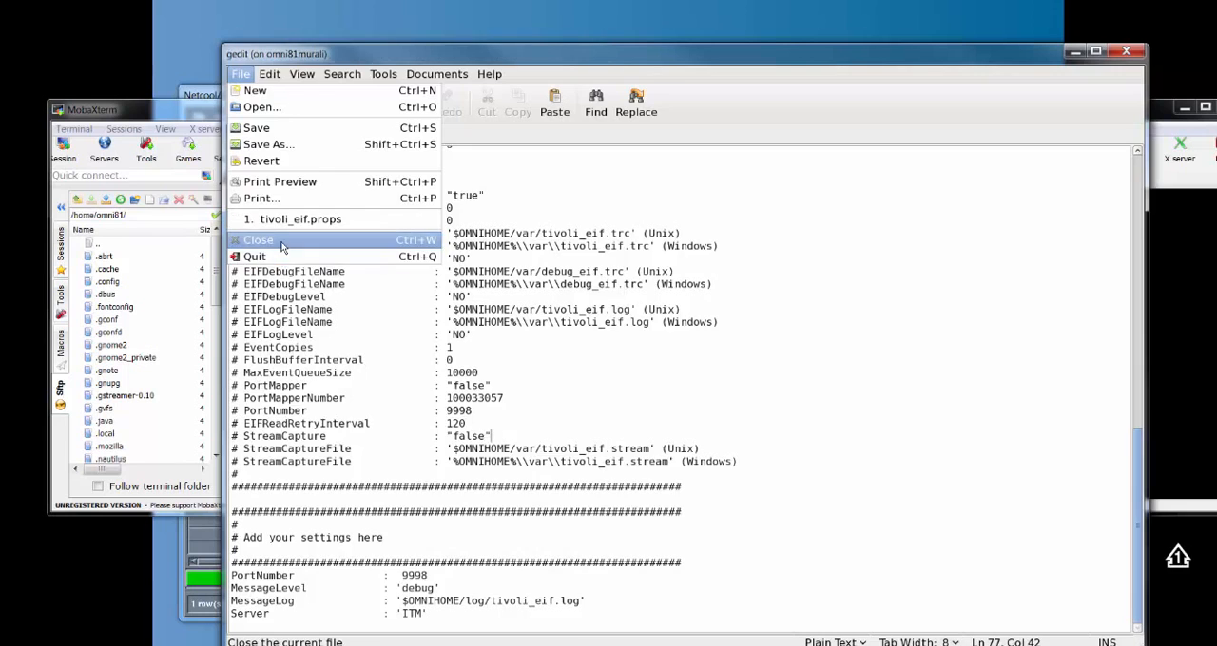
{"action": "left_click", "coordinate": [257, 239]}
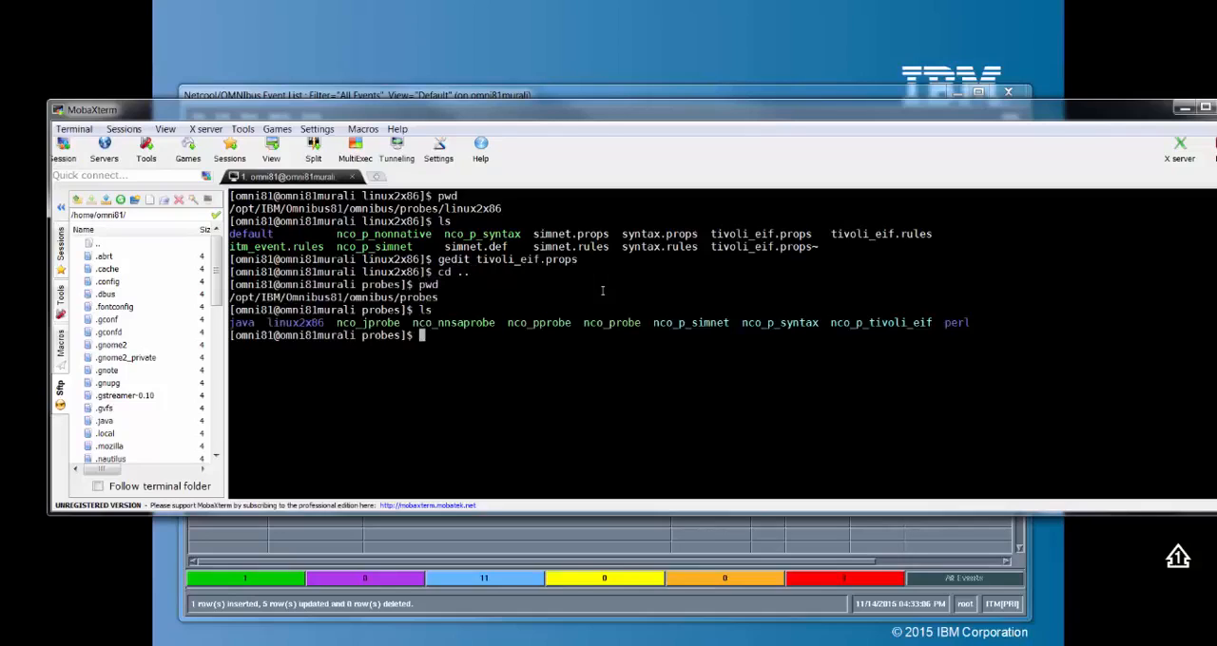
{"action": "type", "text": "./nco"}
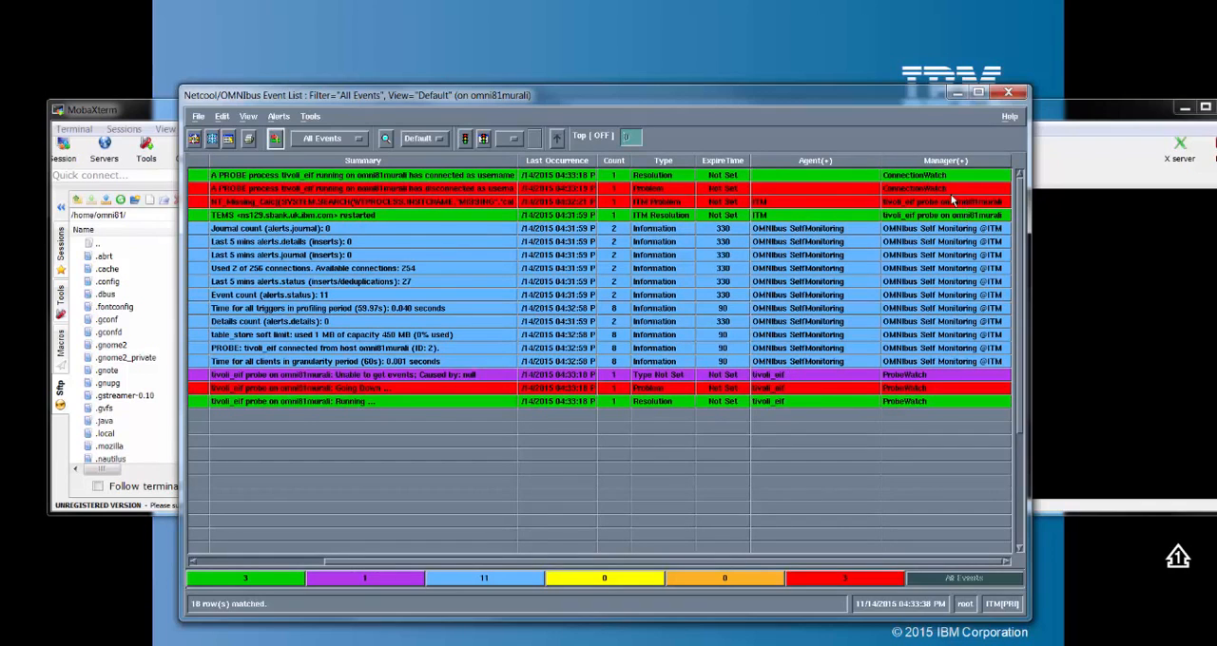
Select the ITM_Generic TEMS restarted event in the Netcool/OMNIbus Event List
{"action": "left_click", "coordinate": [665, 201]}
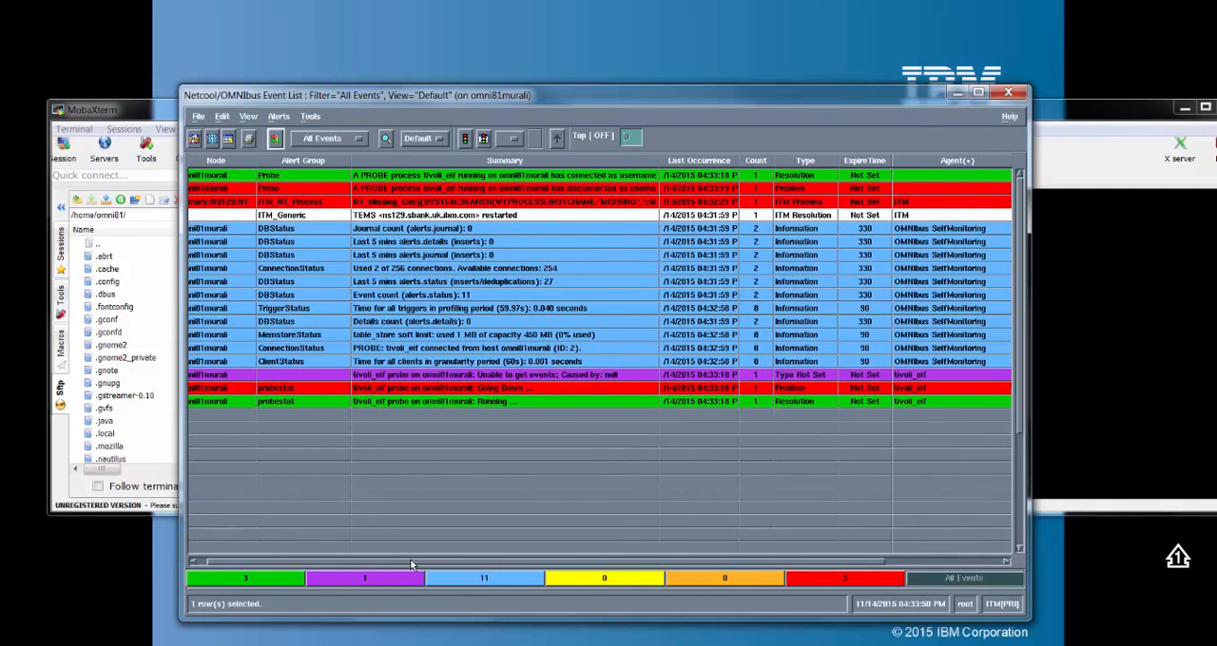
{"action": "mouse_move", "coordinate": [428, 356]}
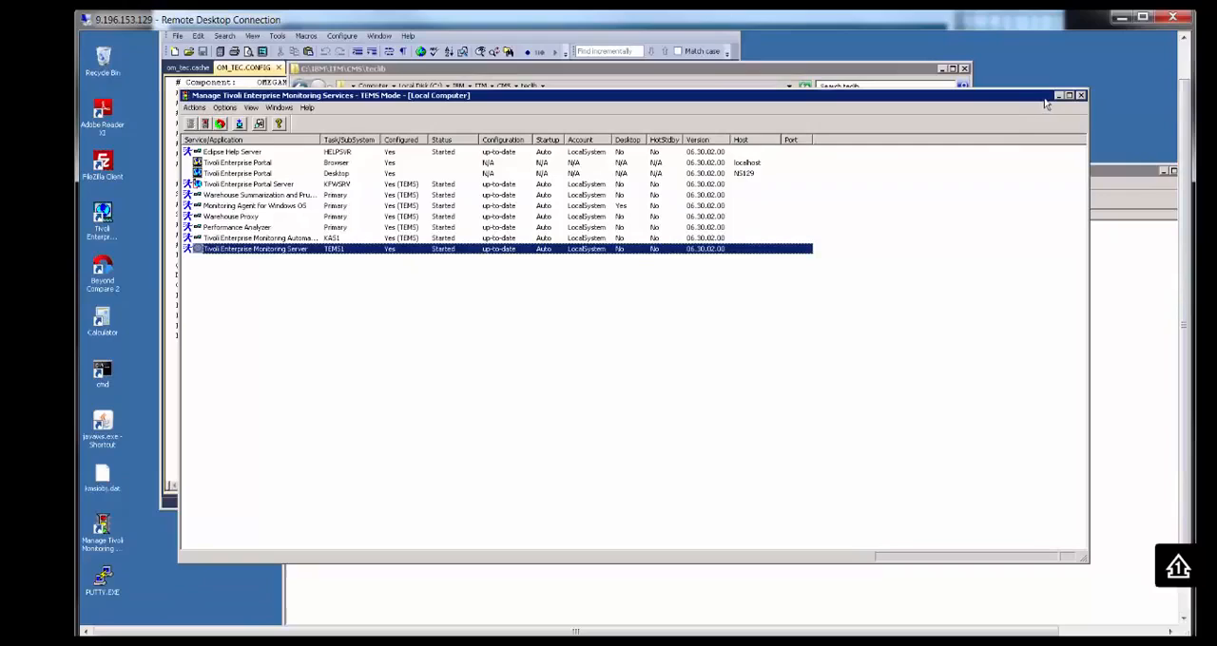
{"action": "mouse_move", "coordinate": [1012, 127]}
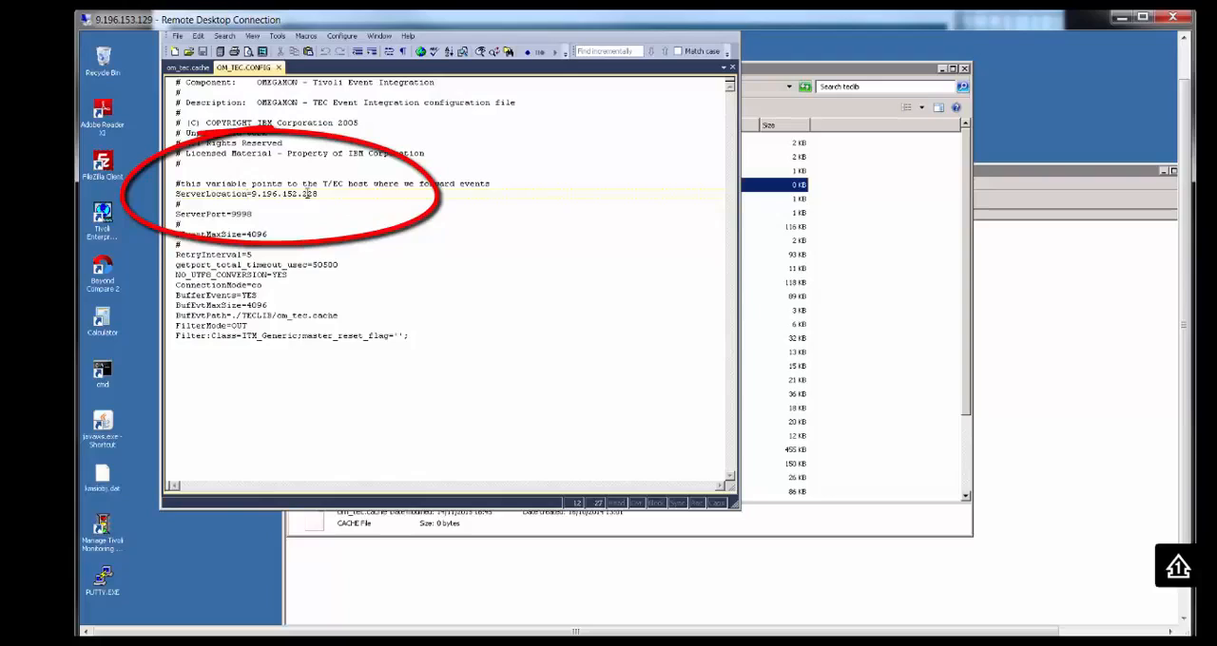
Highlight OM_TEC.CONFIG settings for server 9.196.152.228, port 9998 and buffer path ./TECLIB/om_tec.cache
{"action": "left_click_drag", "start_coordinate": [259, 194], "coordinate": [319, 194]}
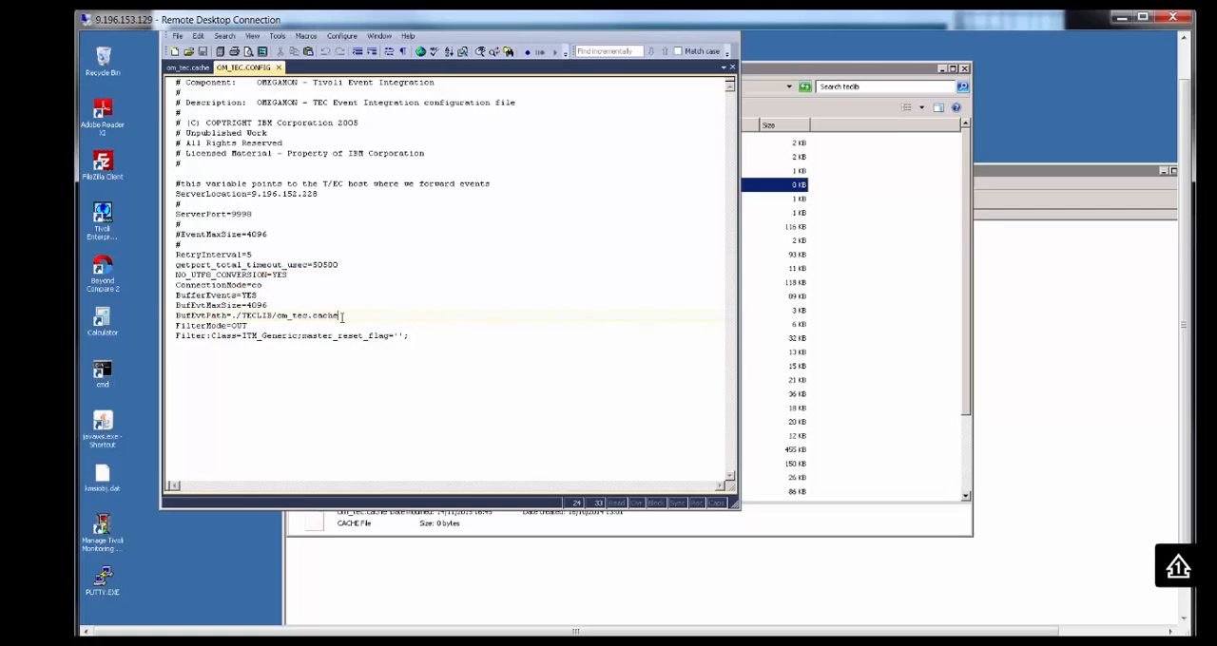
{"action": "mouse_move", "coordinate": [465, 285]}
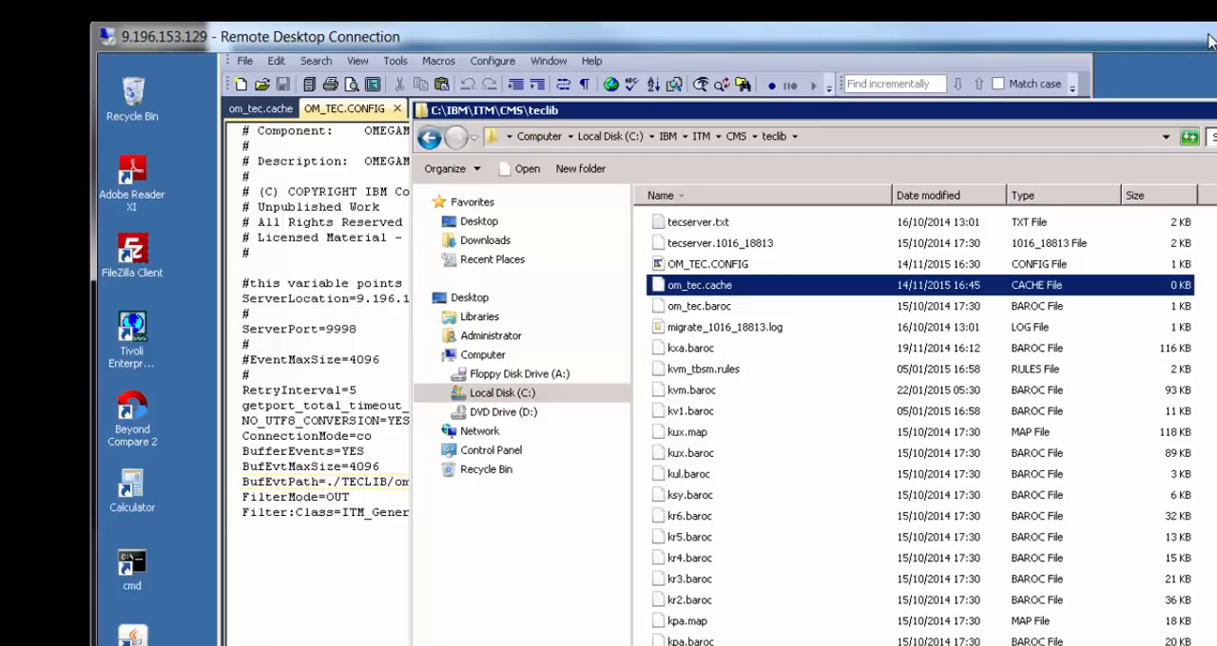
Select om_tec.cache in C:\IBM\ITM\CMS\teclib to confirm it is 0 KB
{"action": "left_click", "coordinate": [1202, 36]}
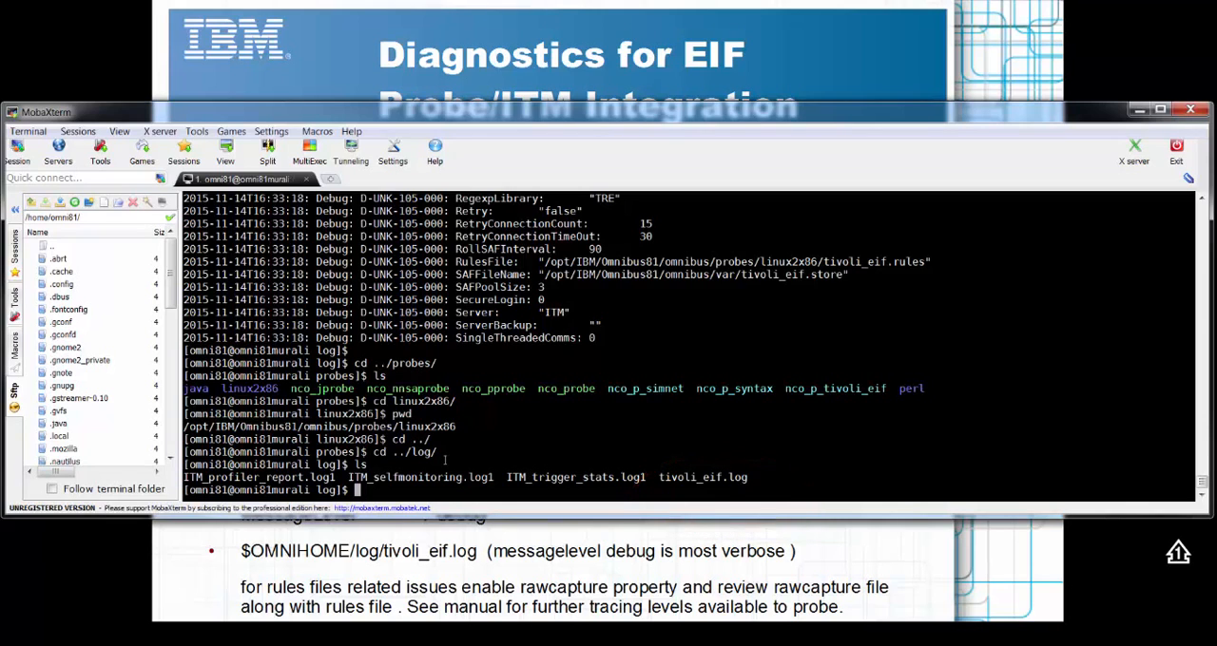
Run more on tivoli_eif.log and page through its debug output of loaded properties
{"action": "type", "text": "more"}
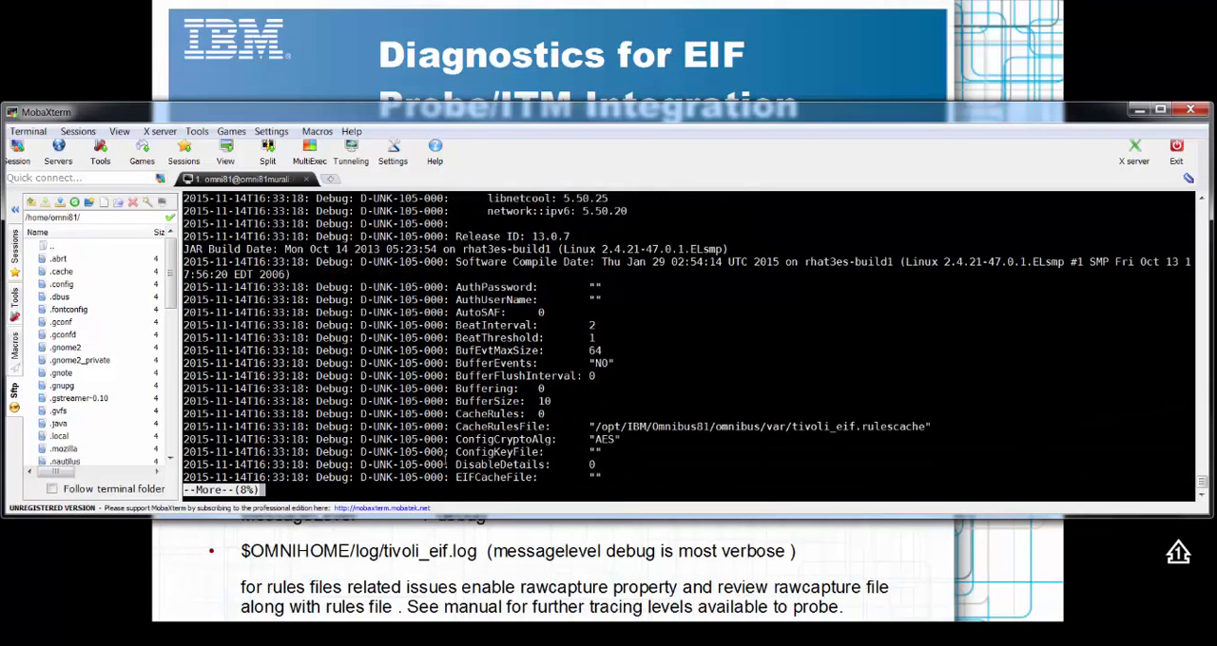
{"action": "key", "text": "space"}
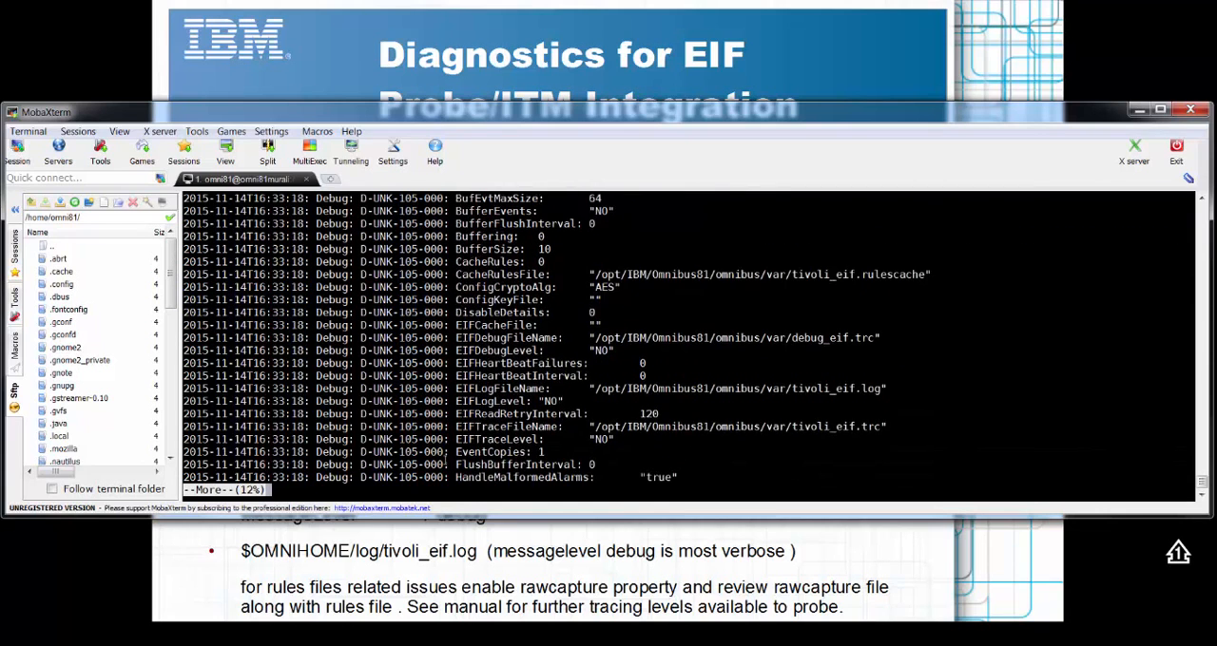
{"action": "key", "text": "space"}
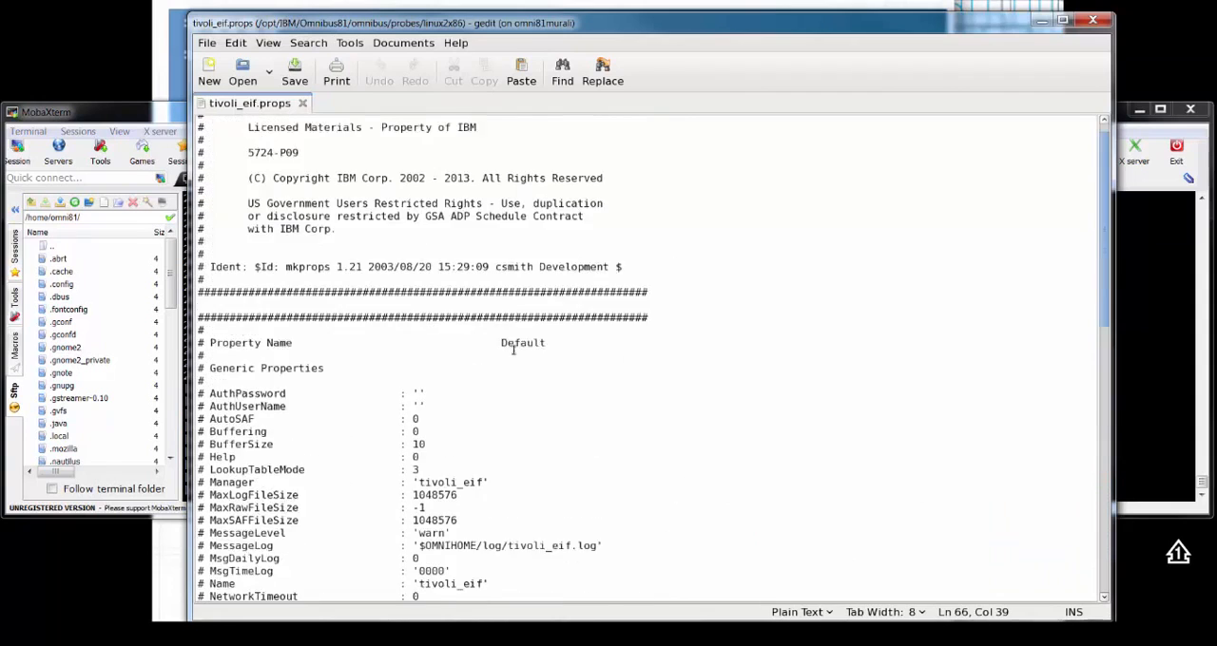
Scroll tivoli_eif.props past the generic and specific property defaults to 'Add your settings here'
{"action": "scroll", "scroll_direction": "down", "scroll_amount": 3}
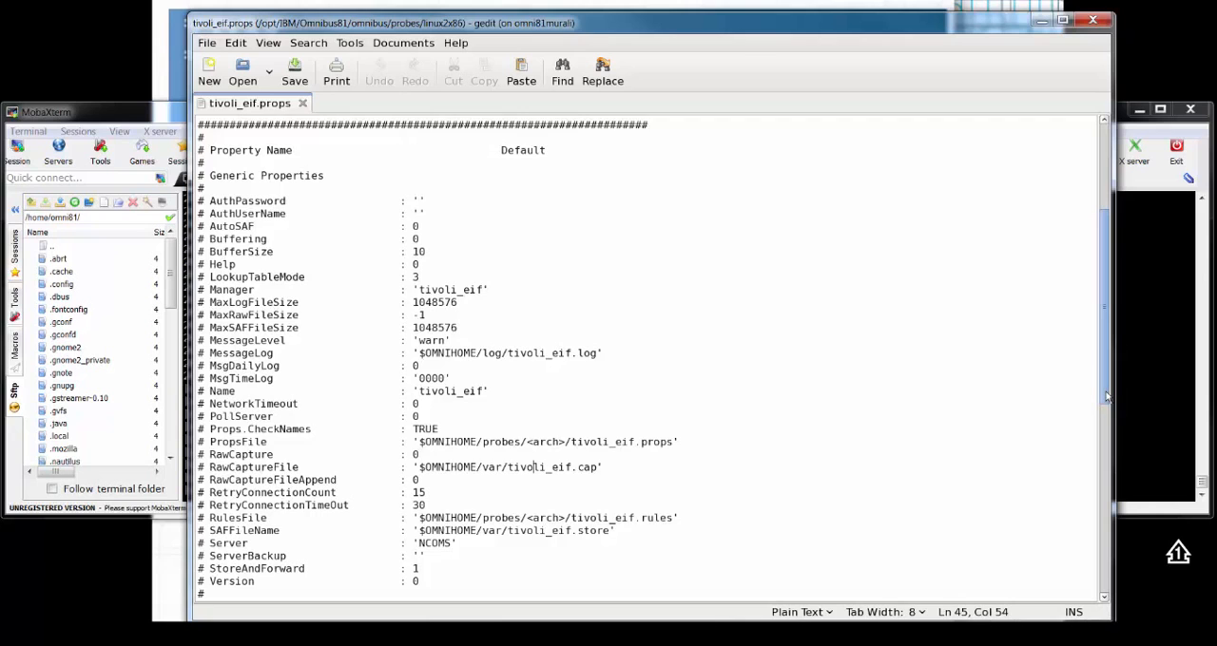
{"action": "scroll", "scroll_direction": "down", "scroll_amount": 3}
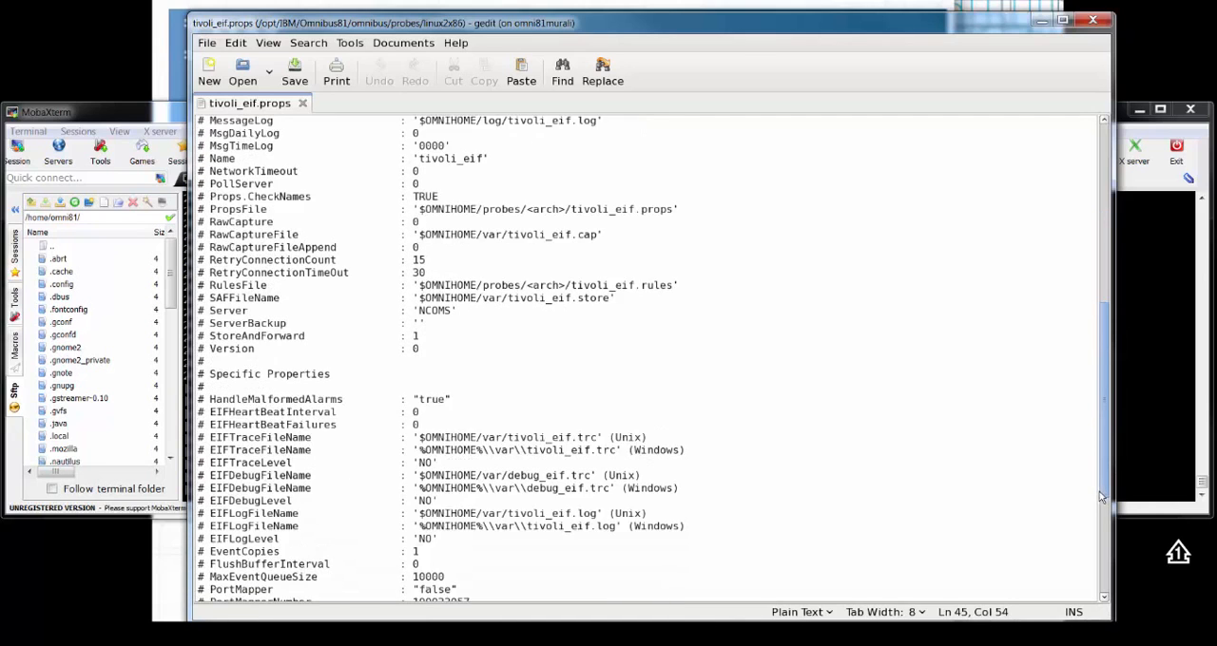
{"action": "scroll", "scroll_direction": "down", "scroll_amount": 3}
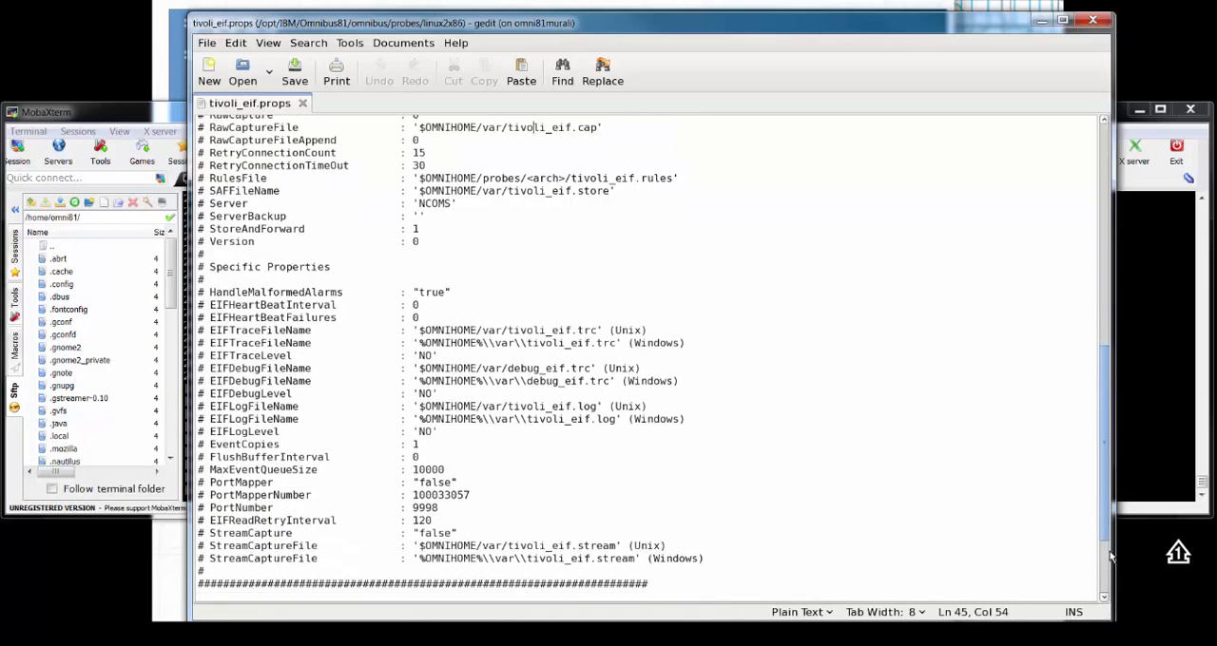
{"action": "scroll", "scroll_direction": "down", "scroll_amount": 3}
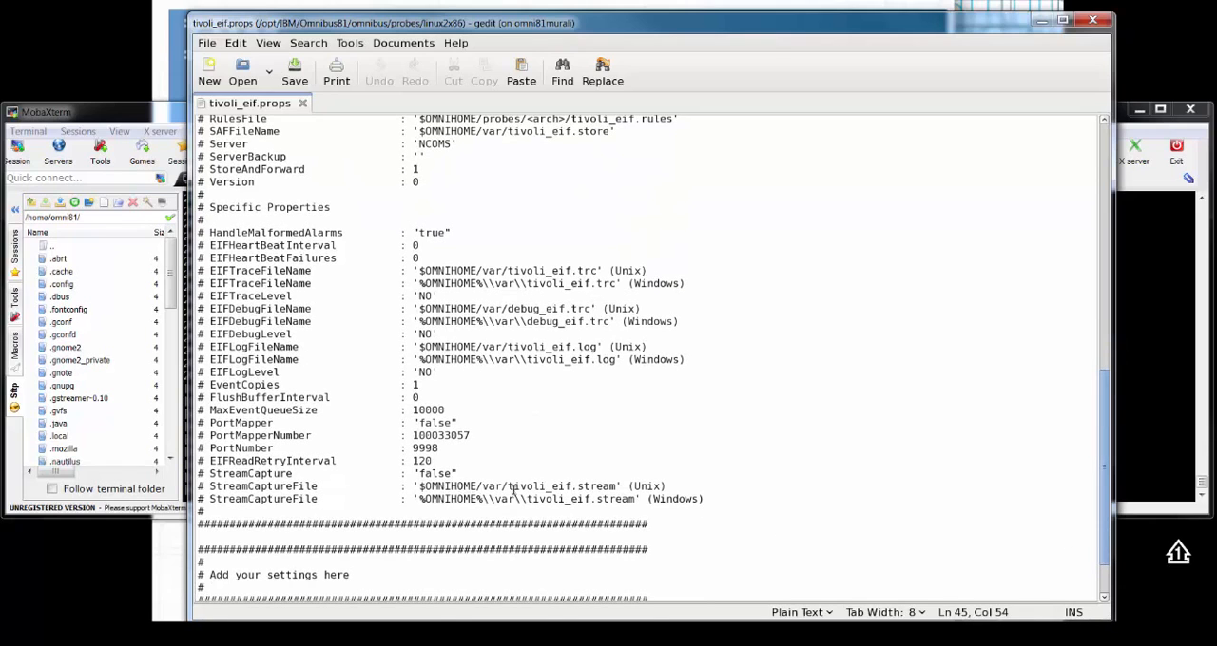